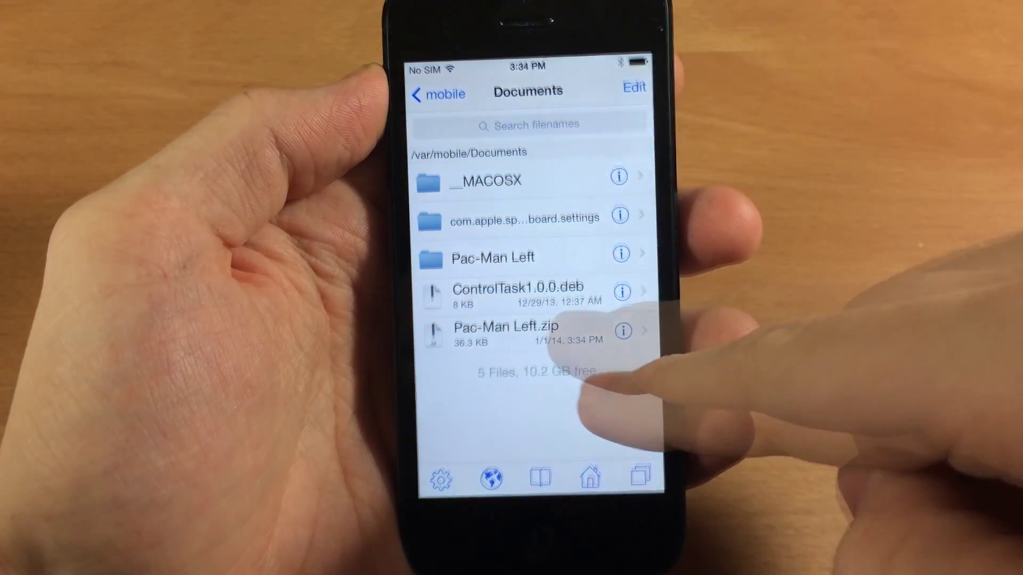
Paste the copied Pac-Man Left folder into /Library/Zeppelin and return to the home screen
{"action": "left_click", "coordinate": [492, 255]}
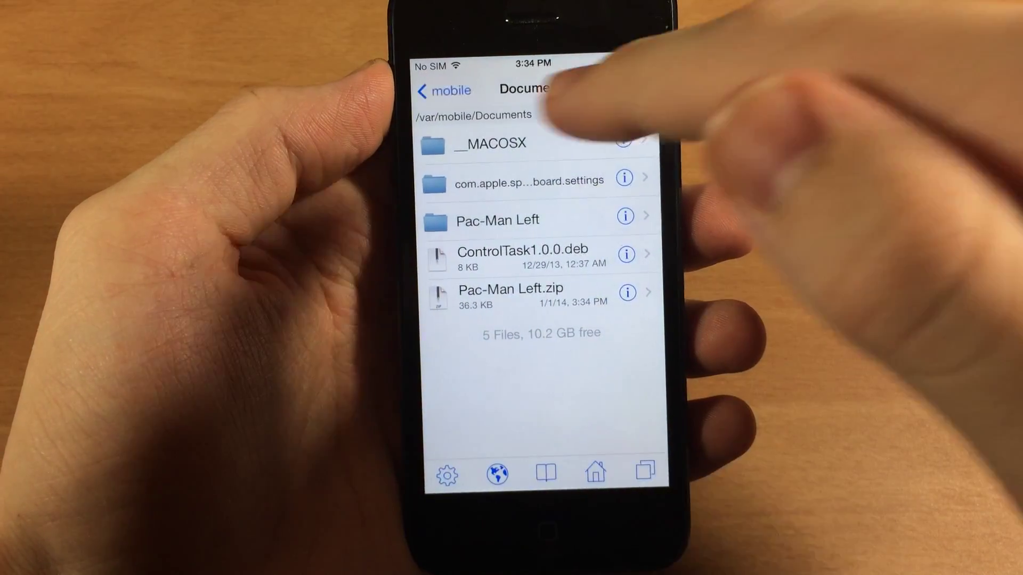
{"action": "left_click", "coordinate": [426, 90]}
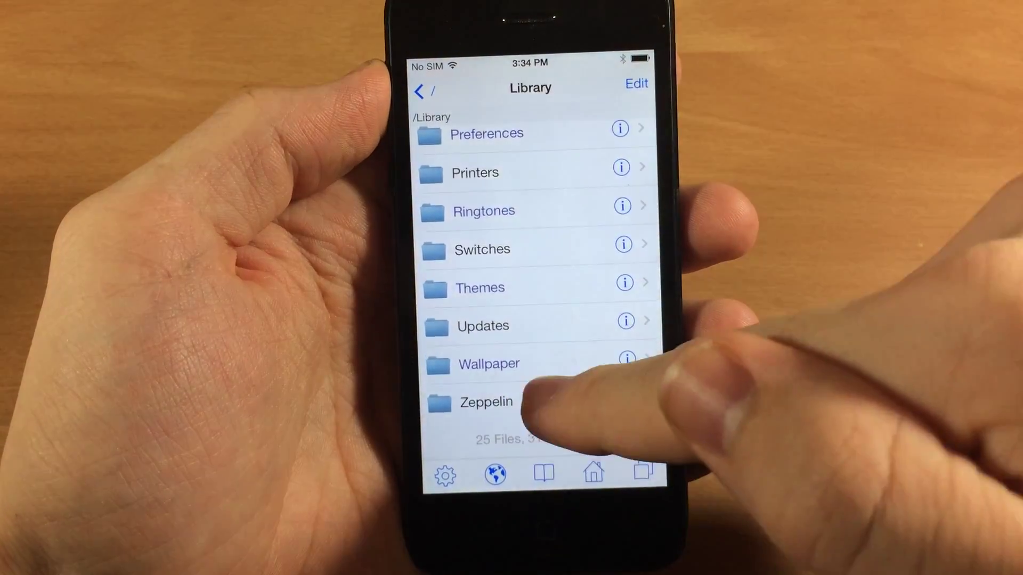
{"action": "left_click", "coordinate": [484, 403]}
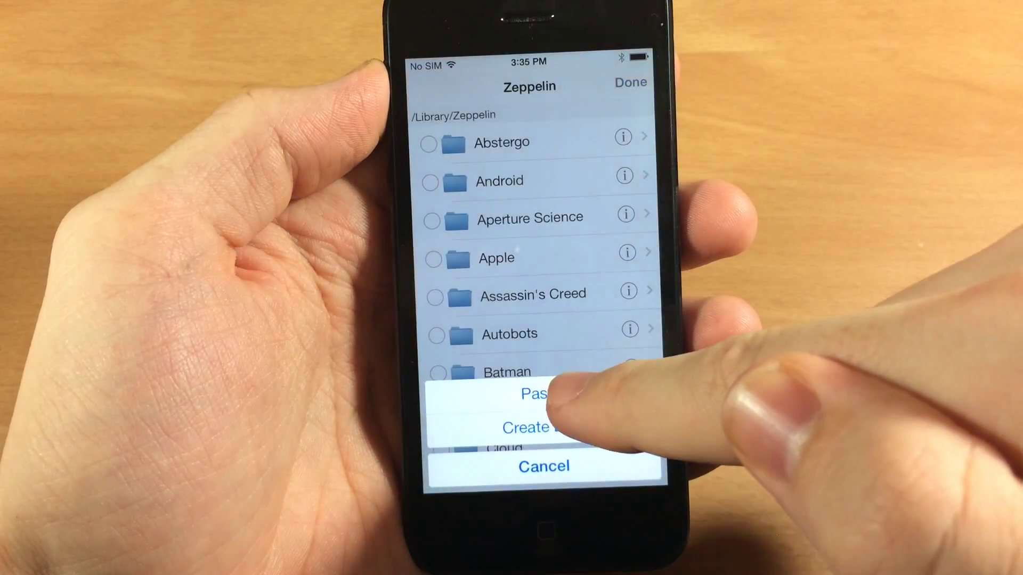
{"action": "left_click", "coordinate": [543, 467]}
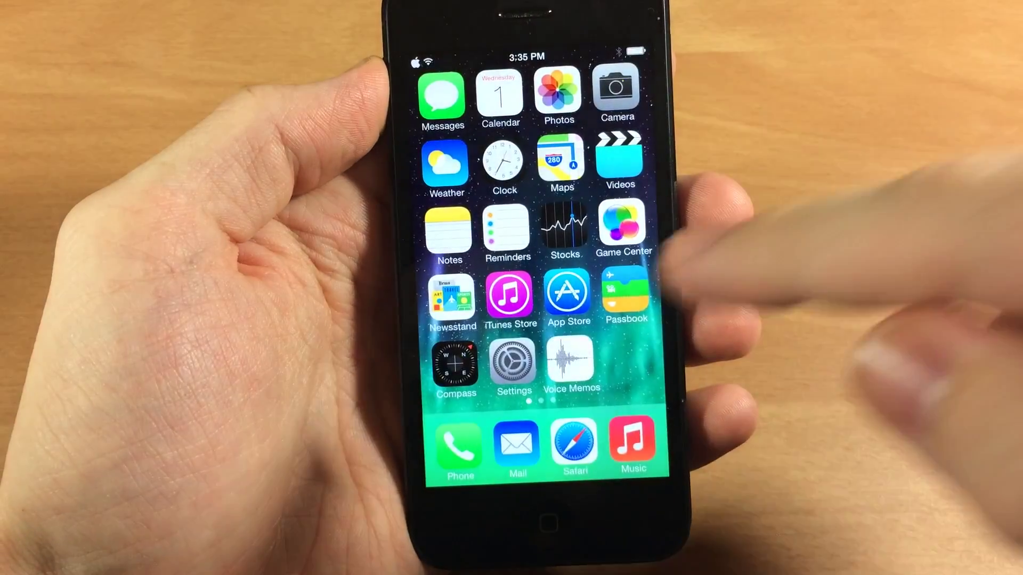
Scroll Settings > Zeppelin > Themes down to the new Pac-Man Left logo entry
{"action": "left_click", "coordinate": [512, 364]}
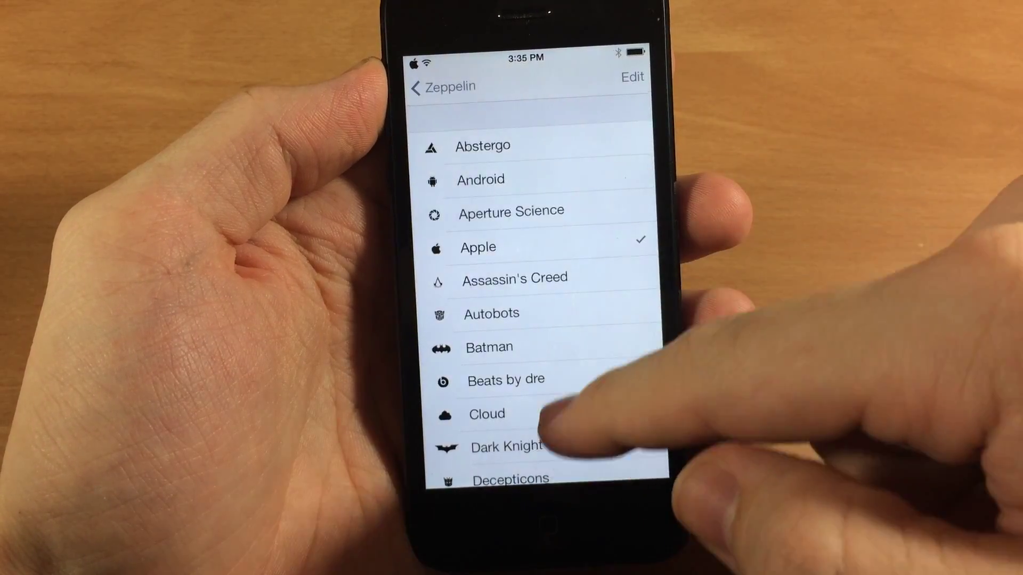
{"action": "scroll", "scroll_direction": "down", "scroll_amount": 3}
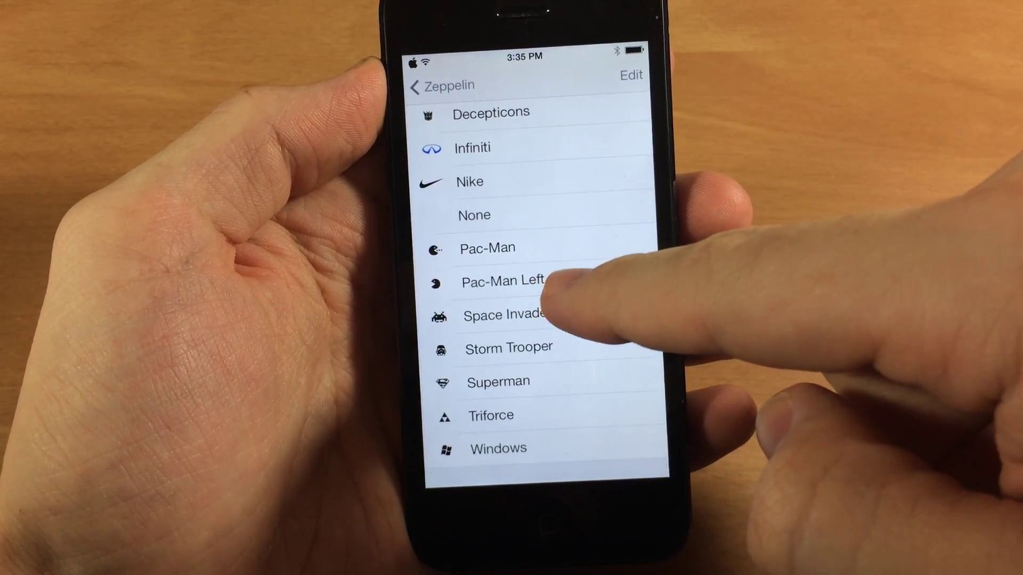